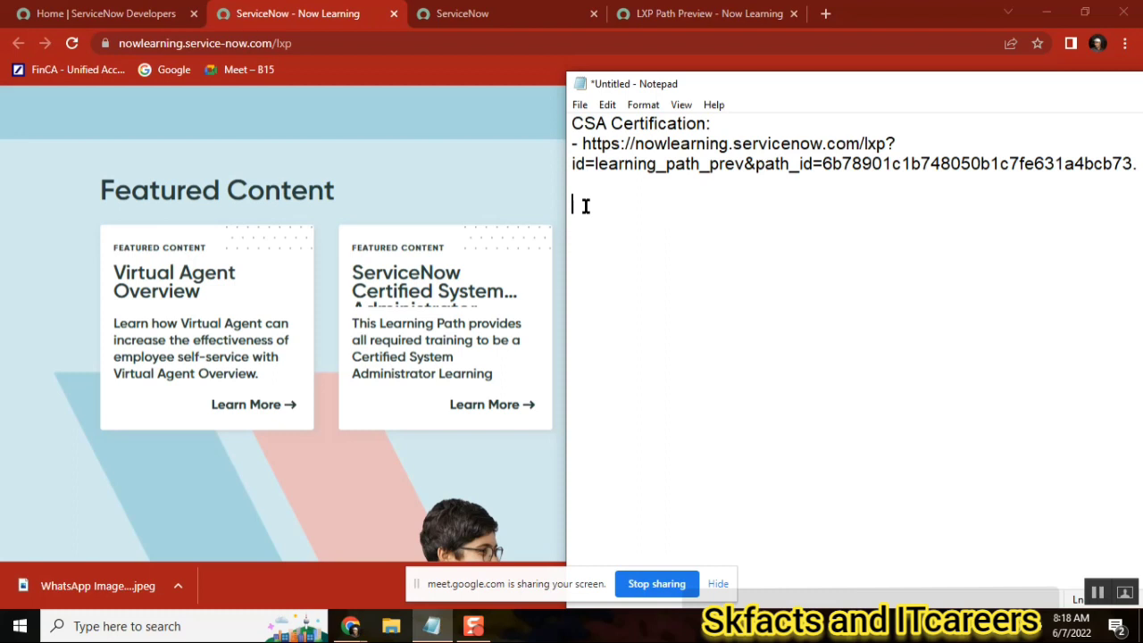
mouse_move(1071, 524)
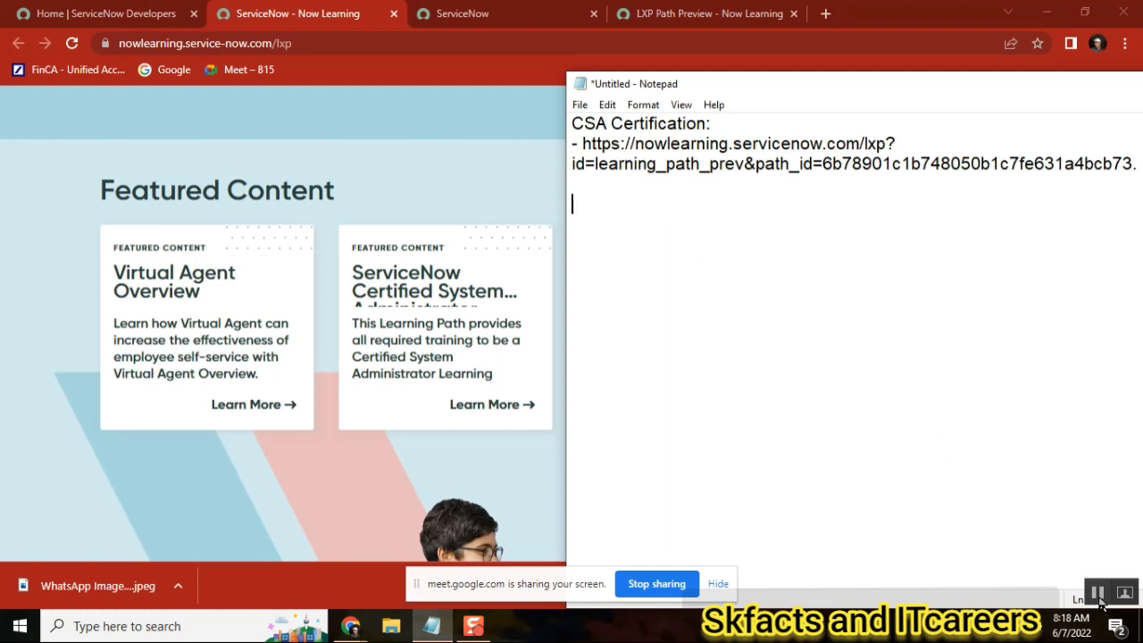
mouse_move(814, 368)
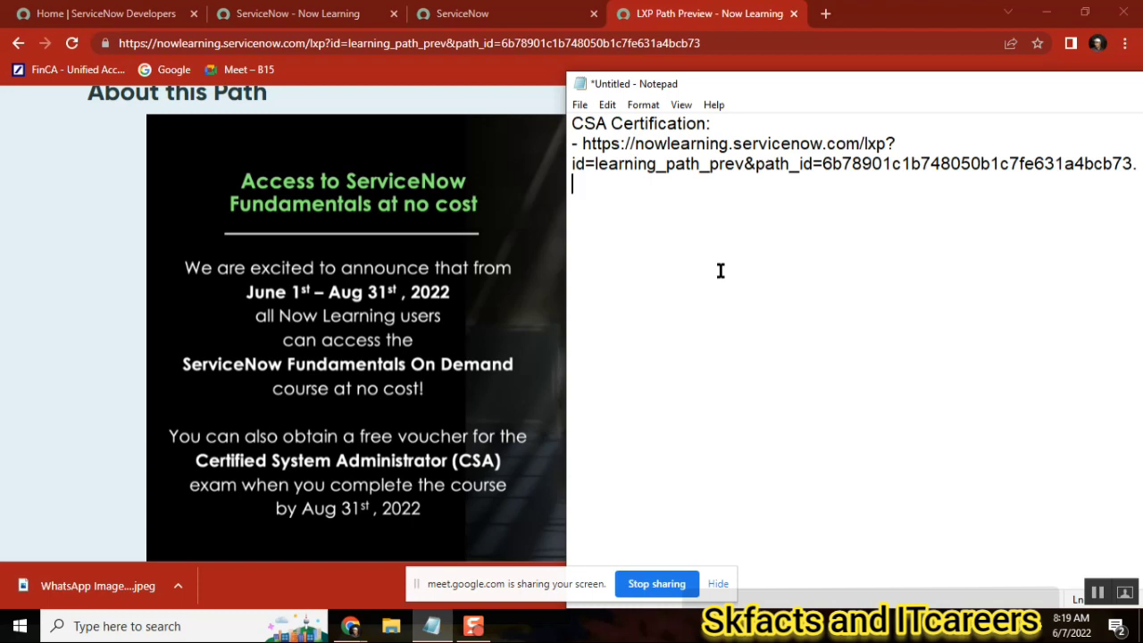
mouse_move(414, 378)
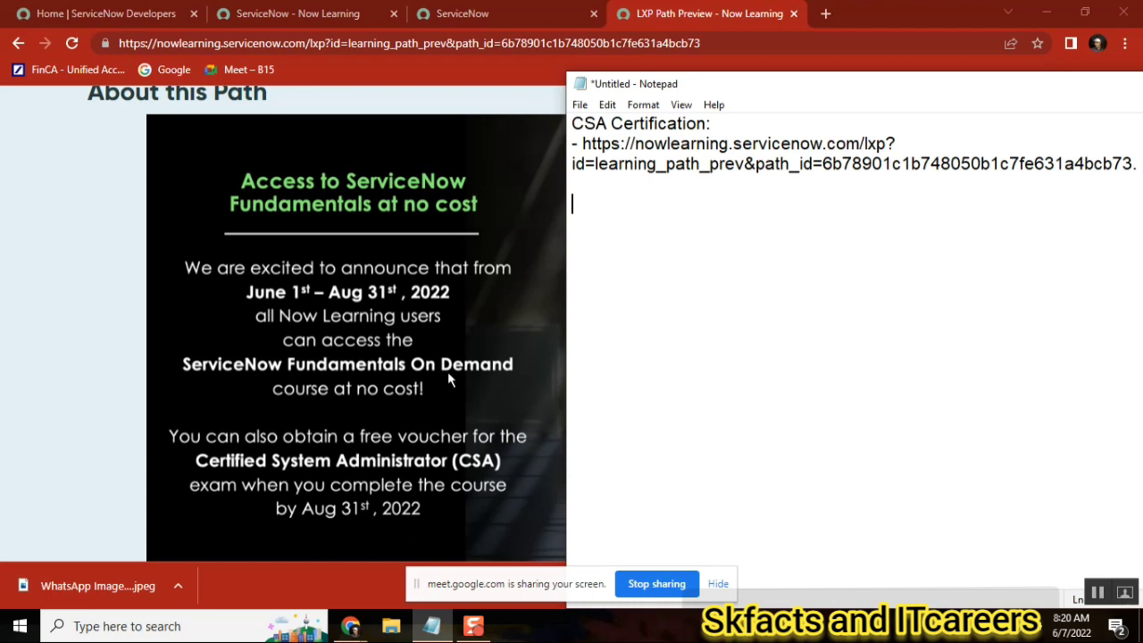
mouse_move(432, 462)
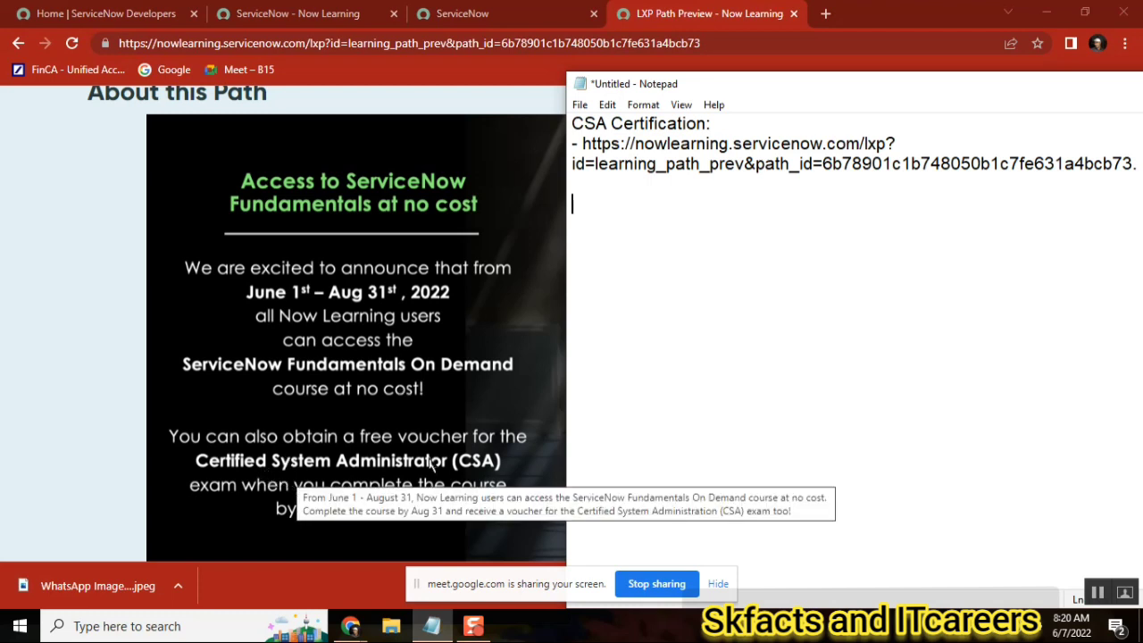
mouse_move(434, 468)
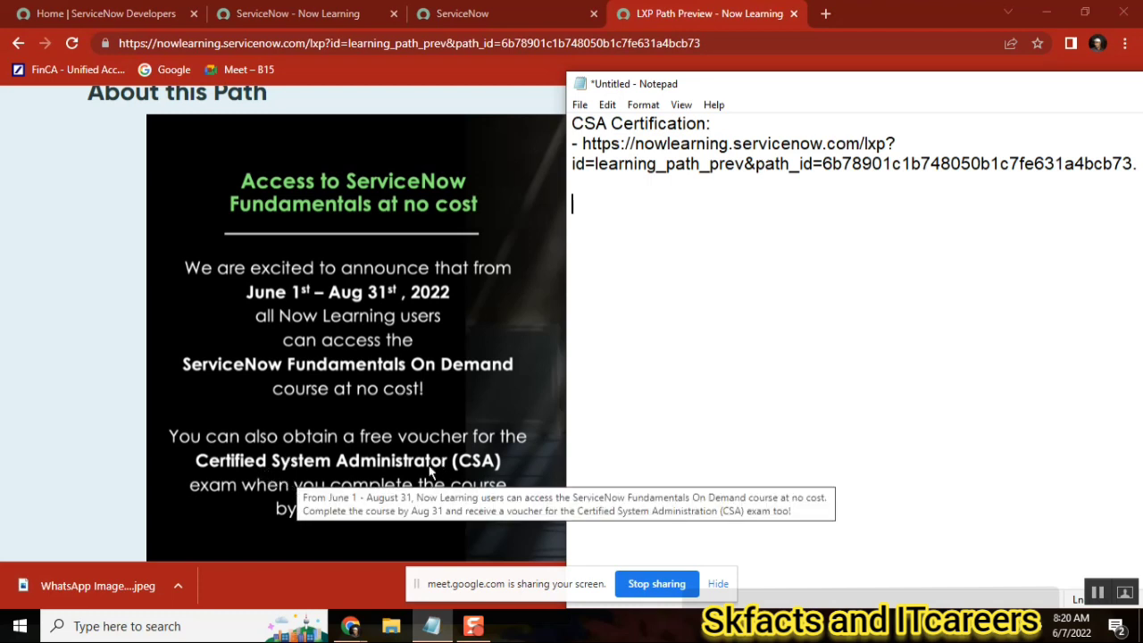
mouse_move(561, 409)
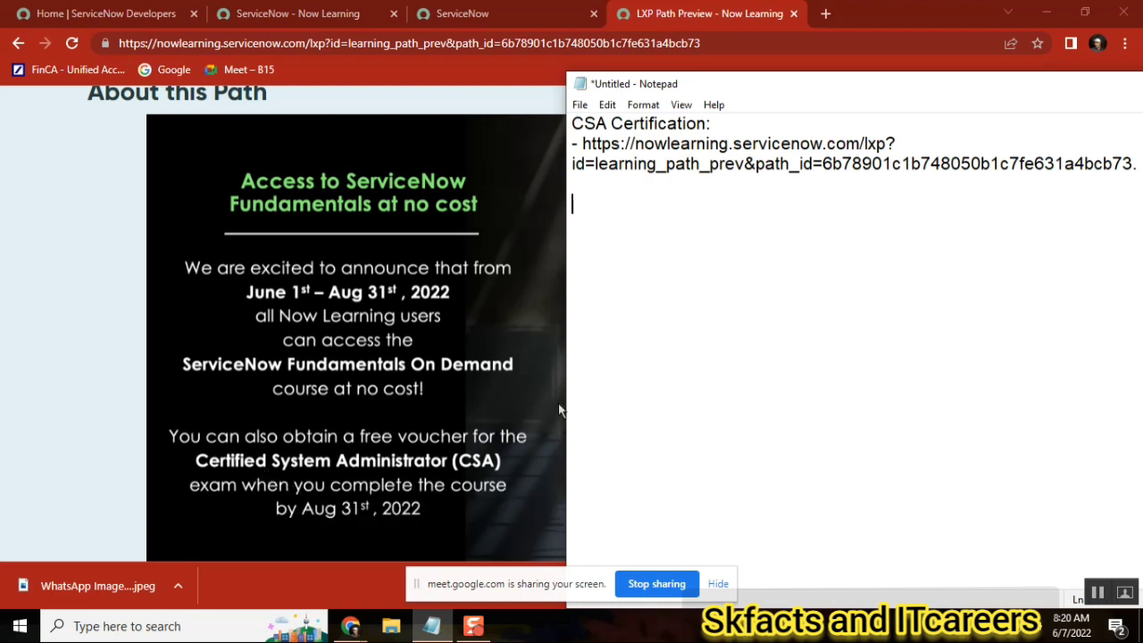
mouse_move(371, 427)
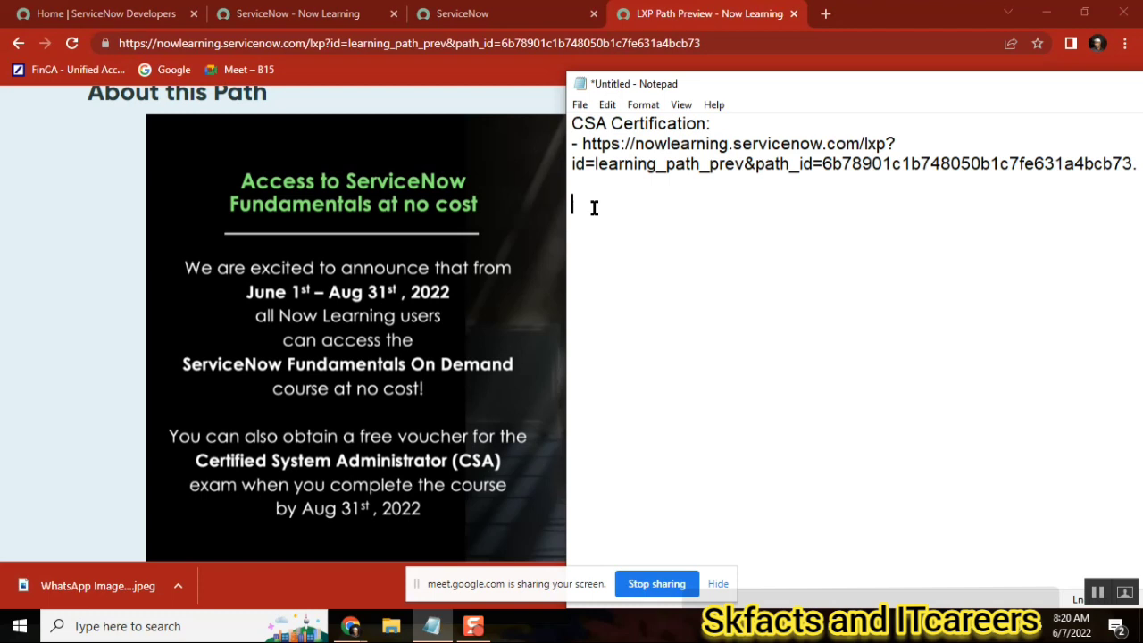
mouse_move(682, 375)
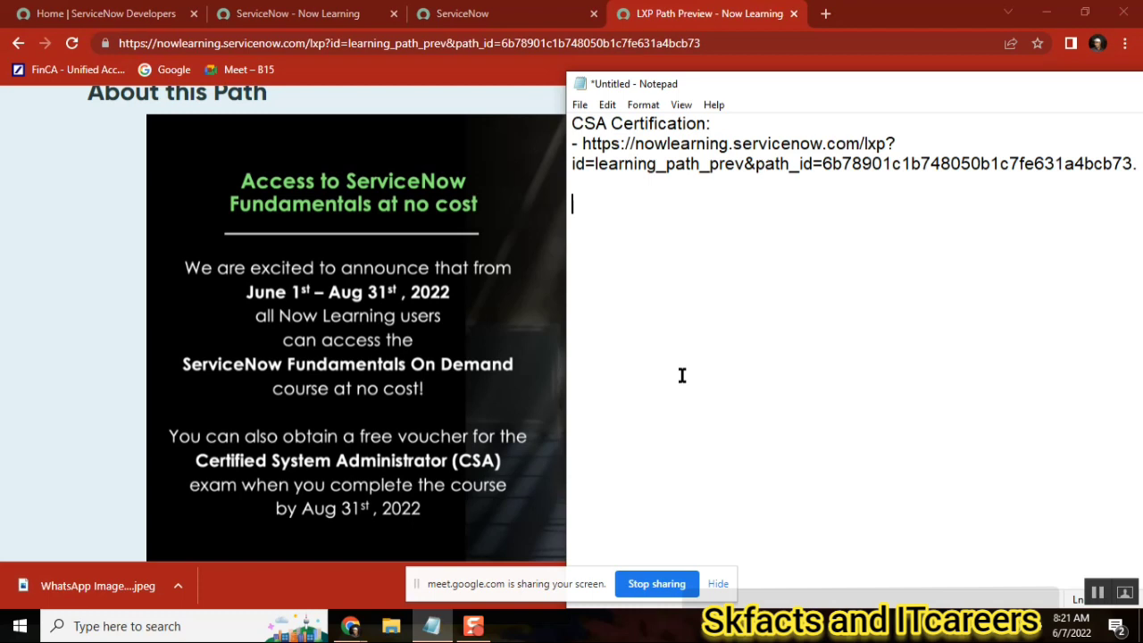
mouse_move(596, 279)
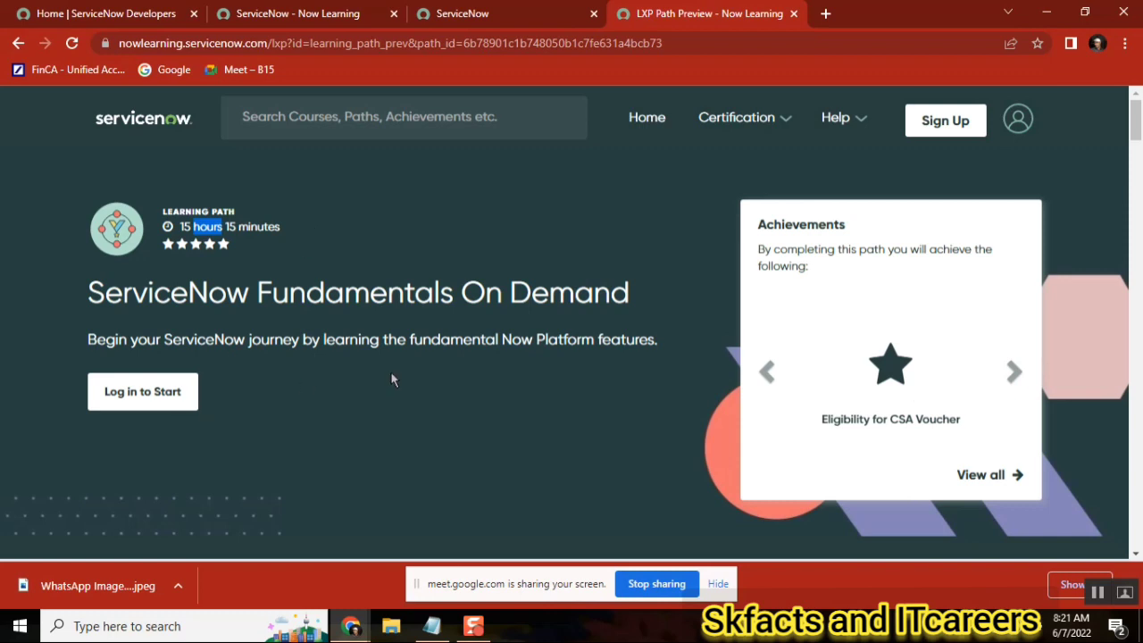
mouse_move(724, 157)
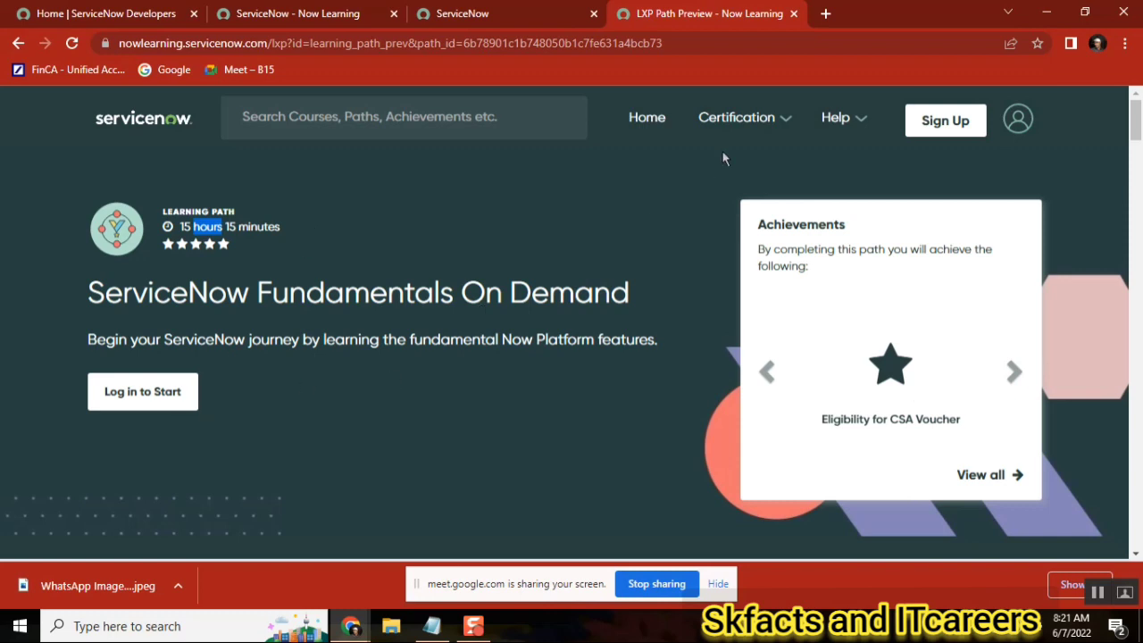
- Review the Fundamentals On Demand path preview down to About this Path with the CSA note visible
click(1015, 371)
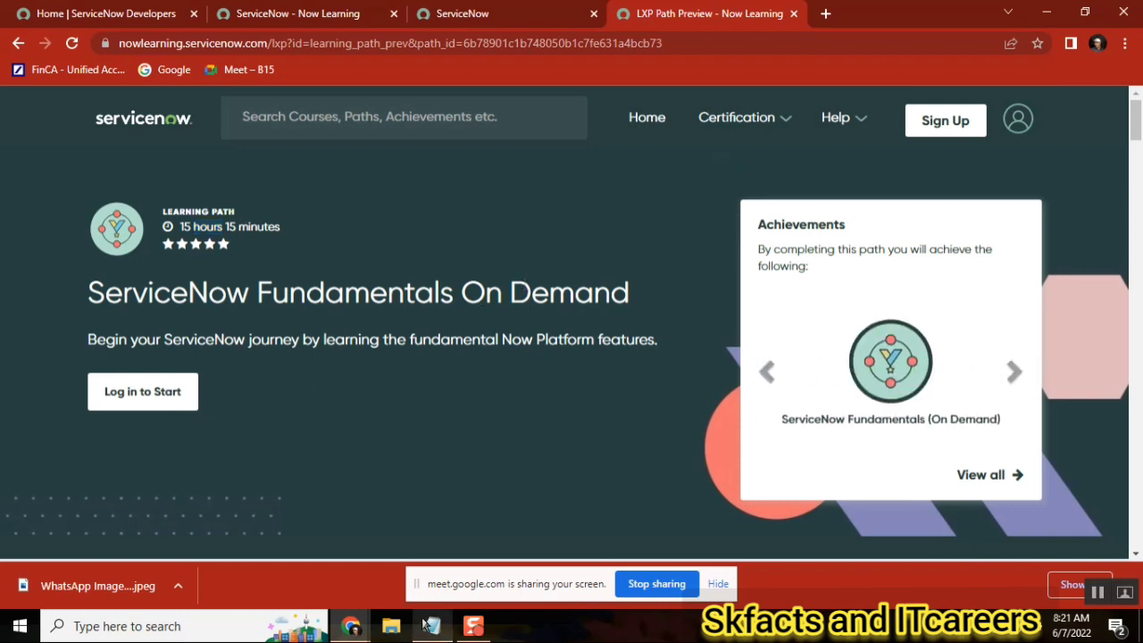
click(432, 625)
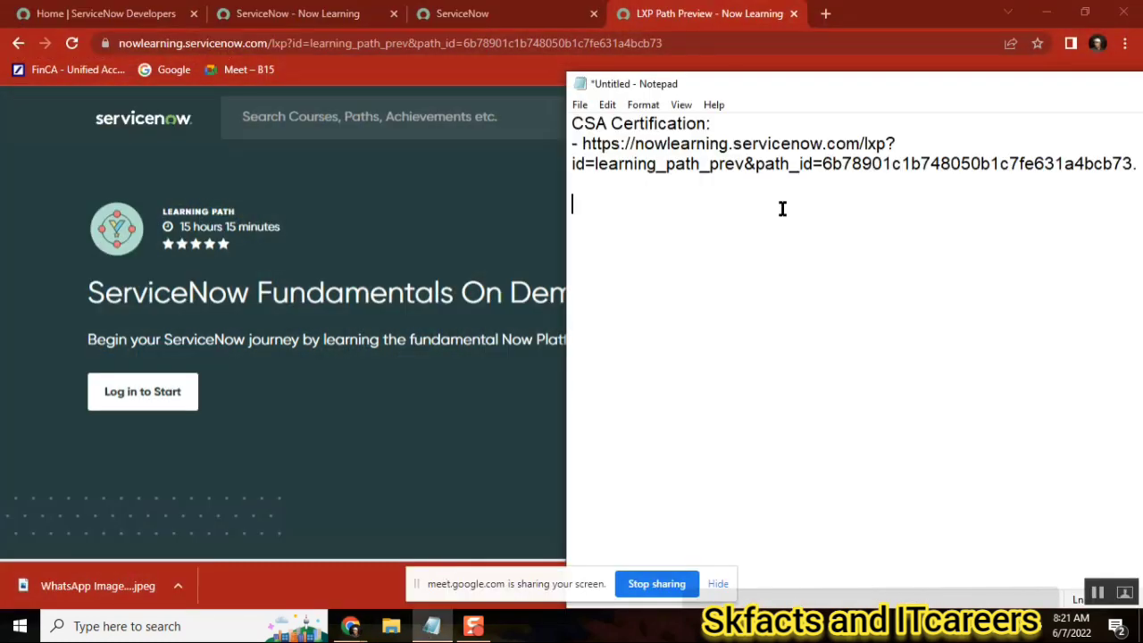
mouse_move(729, 232)
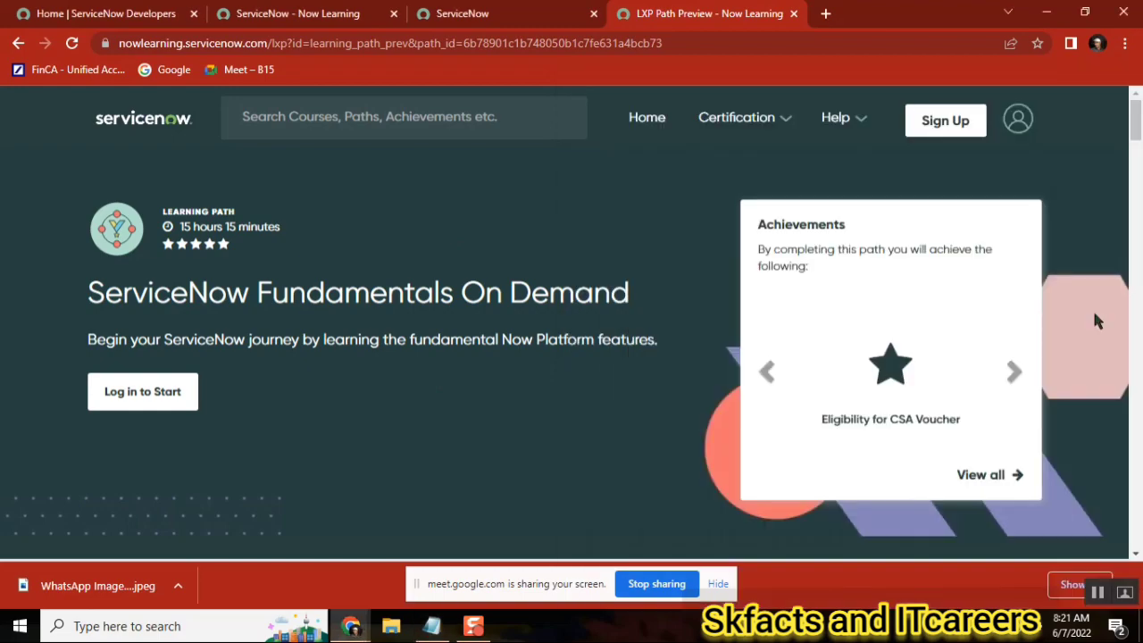
scroll(down, 3)
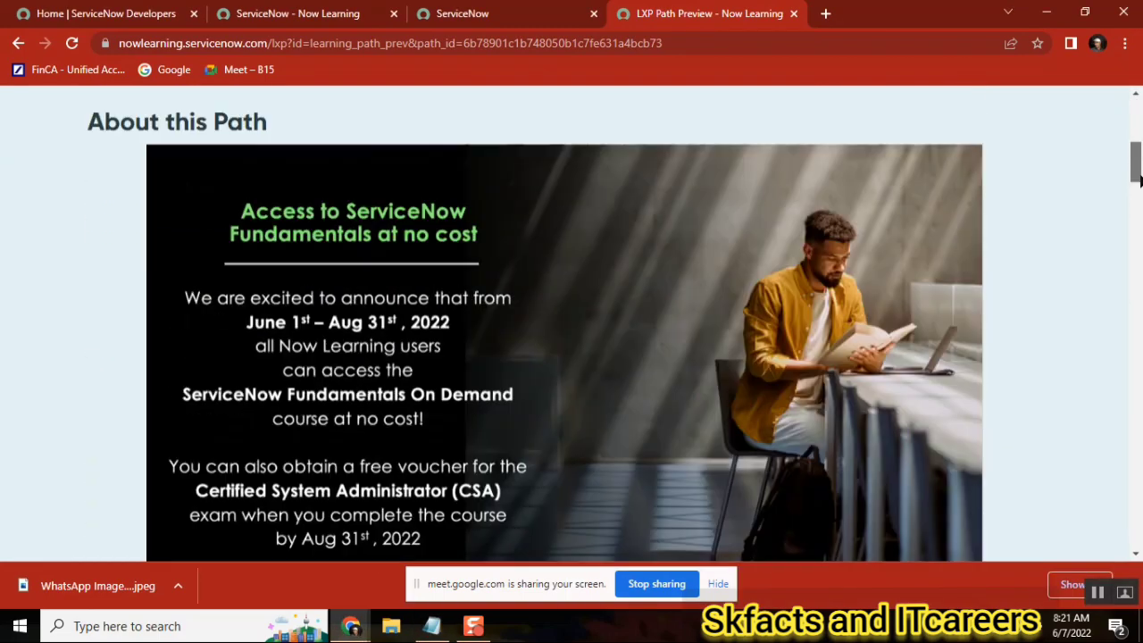
scroll(down, 3)
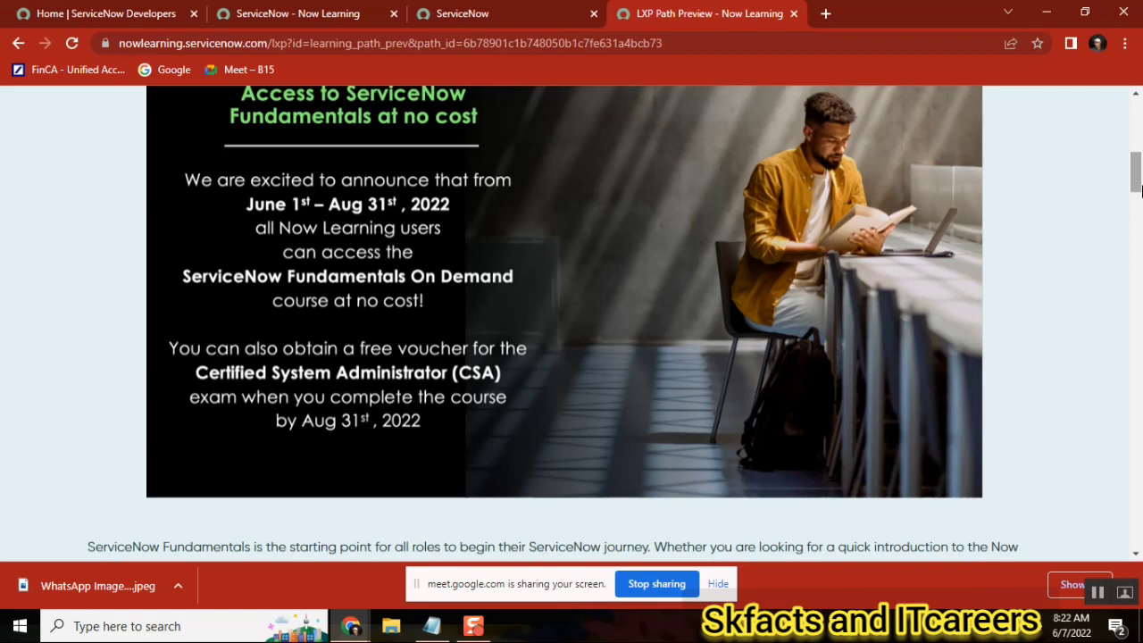
mouse_move(865, 345)
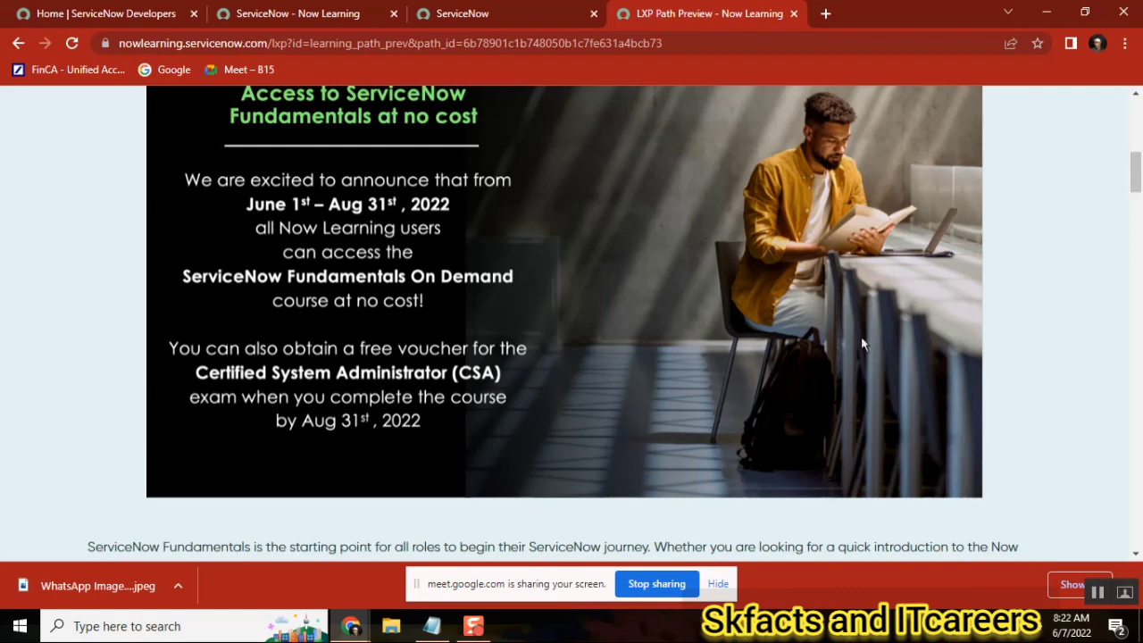
mouse_move(508, 268)
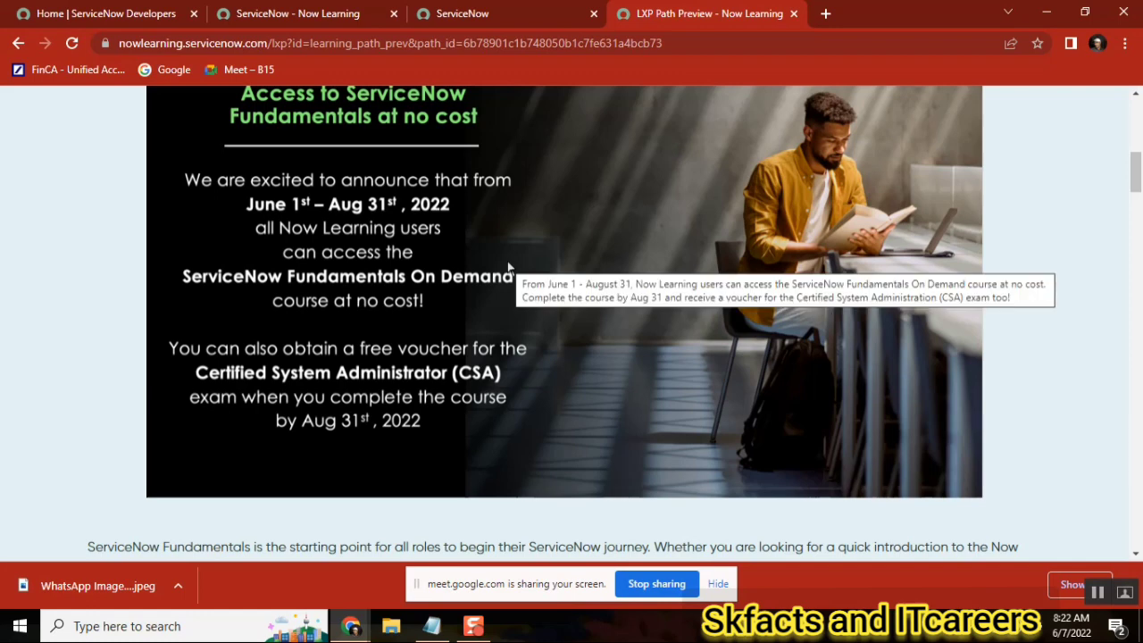
mouse_move(407, 392)
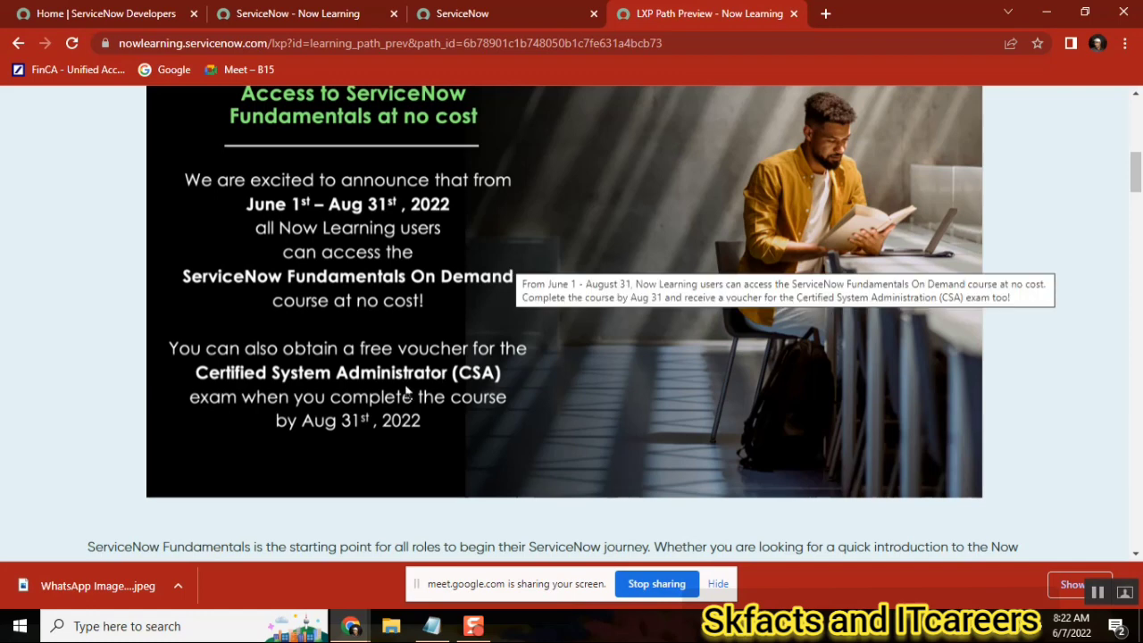
mouse_move(543, 373)
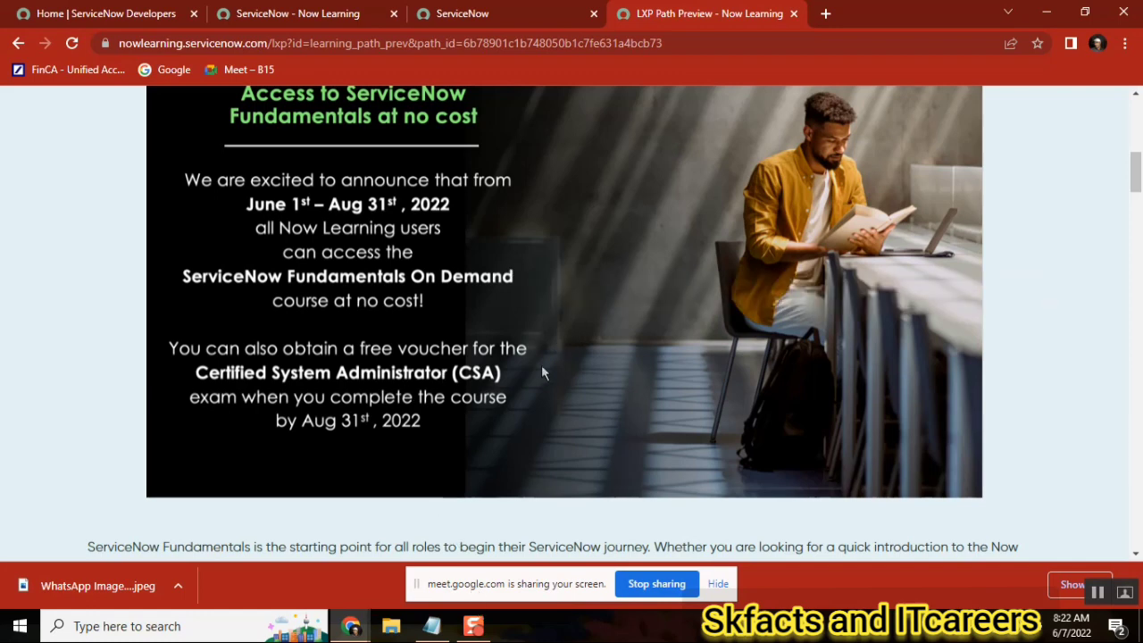
mouse_move(843, 222)
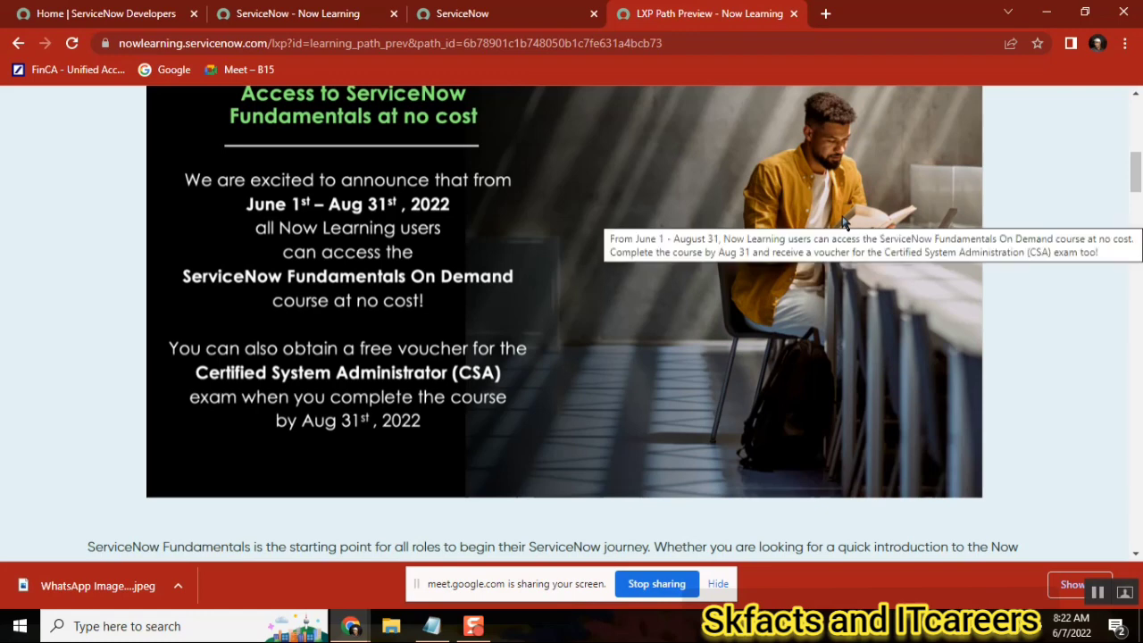
- Scroll back over the free access and CSA voucher offer, then restore the Notepad link note in front
scroll(up, 3)
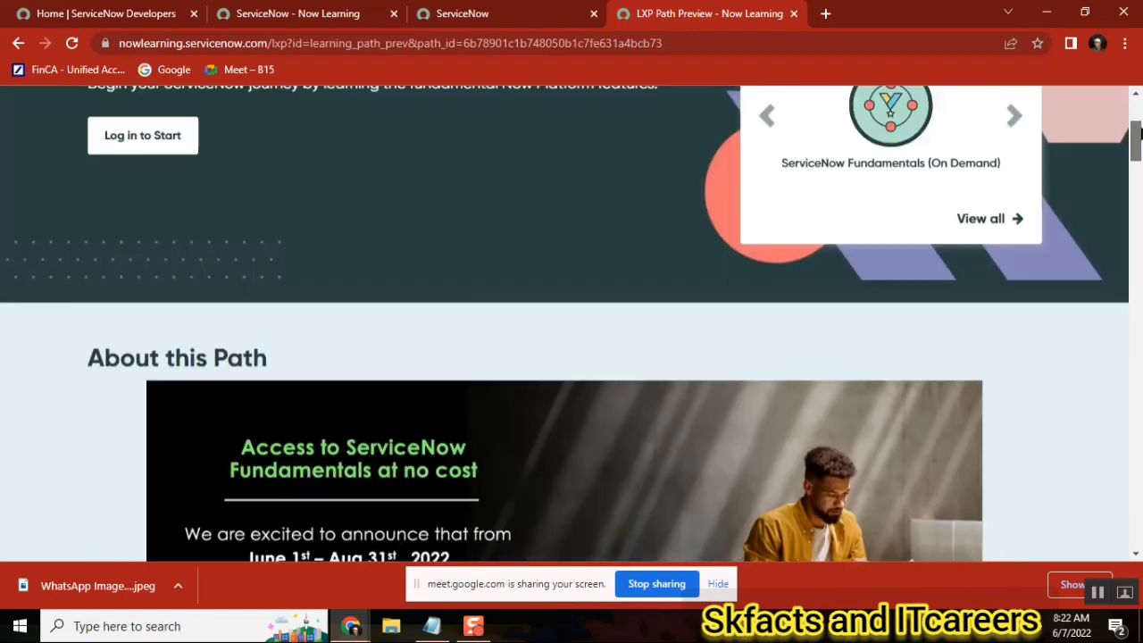
scroll(down, 3)
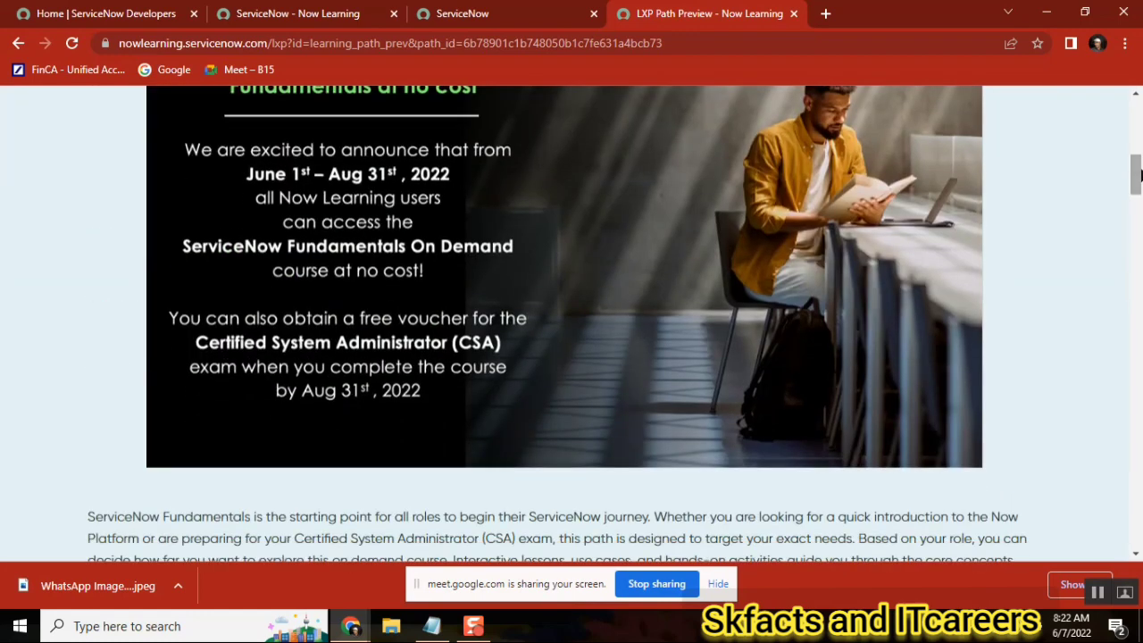
scroll(up, 3)
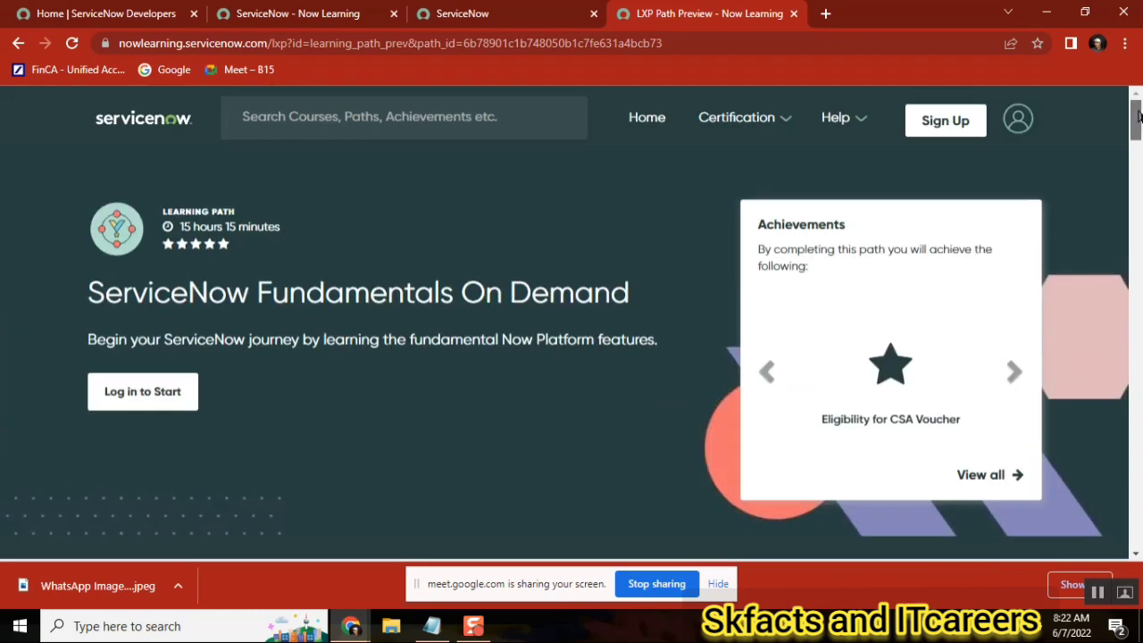
scroll(down, 3)
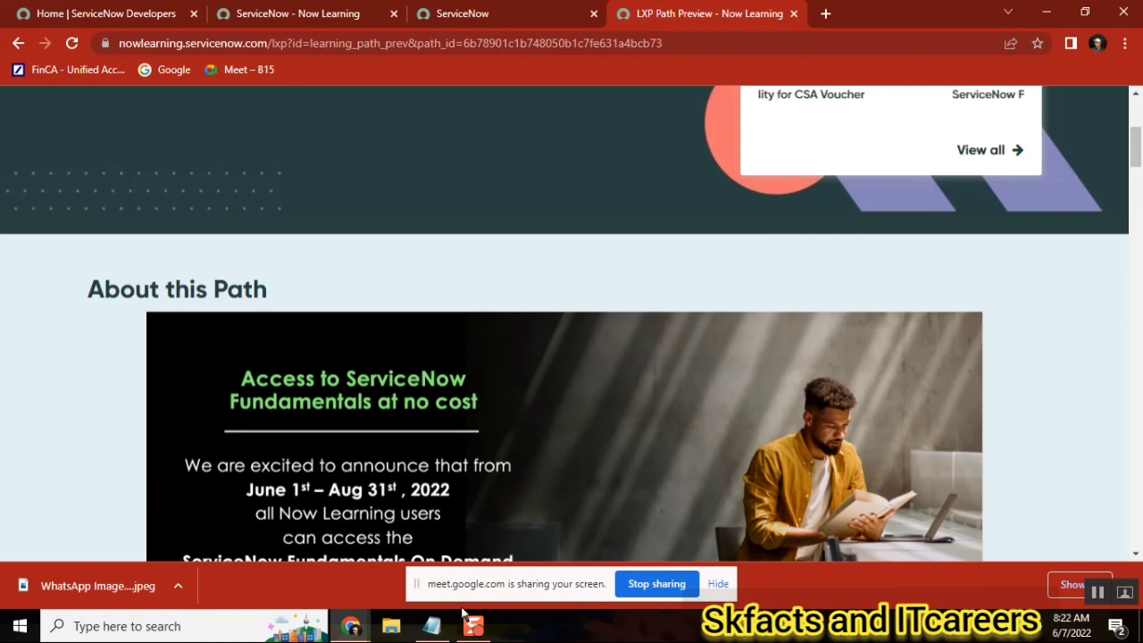
click(432, 625)
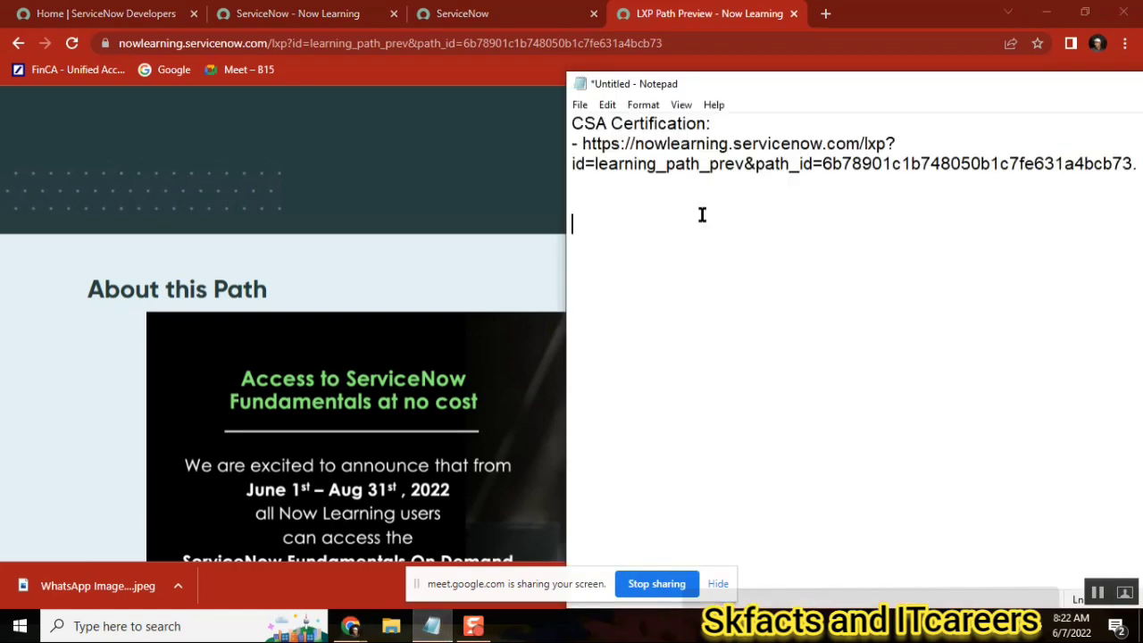